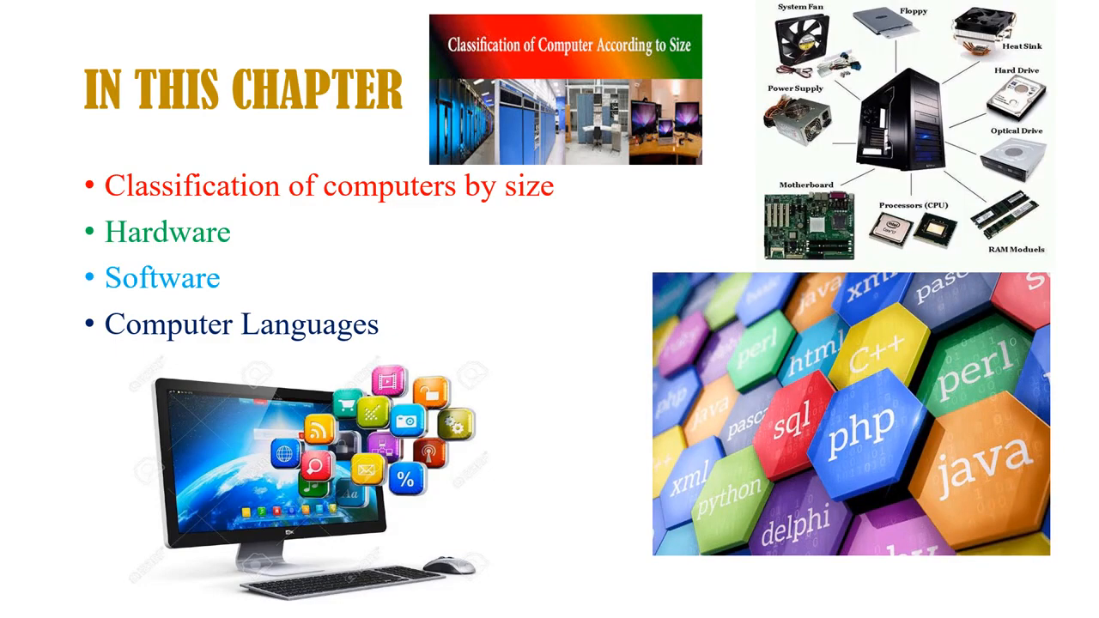
# Add the first bullet 'Big, powerful, expensive and multiuser' to the Main Frame Computer slide.
pyautogui.press('Right')
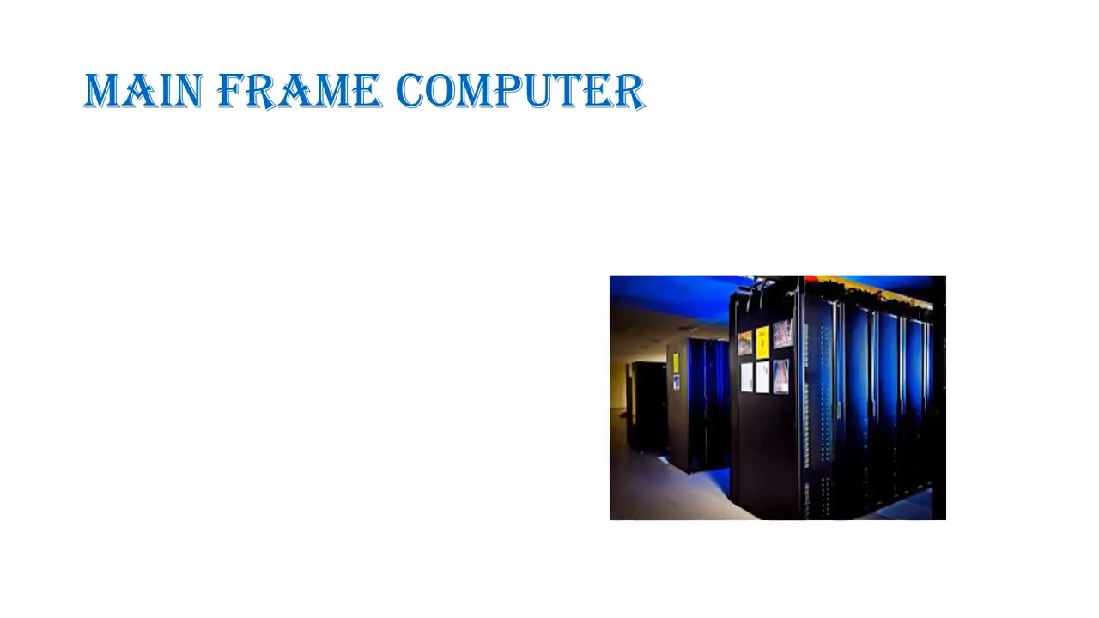
pyautogui.write('B')
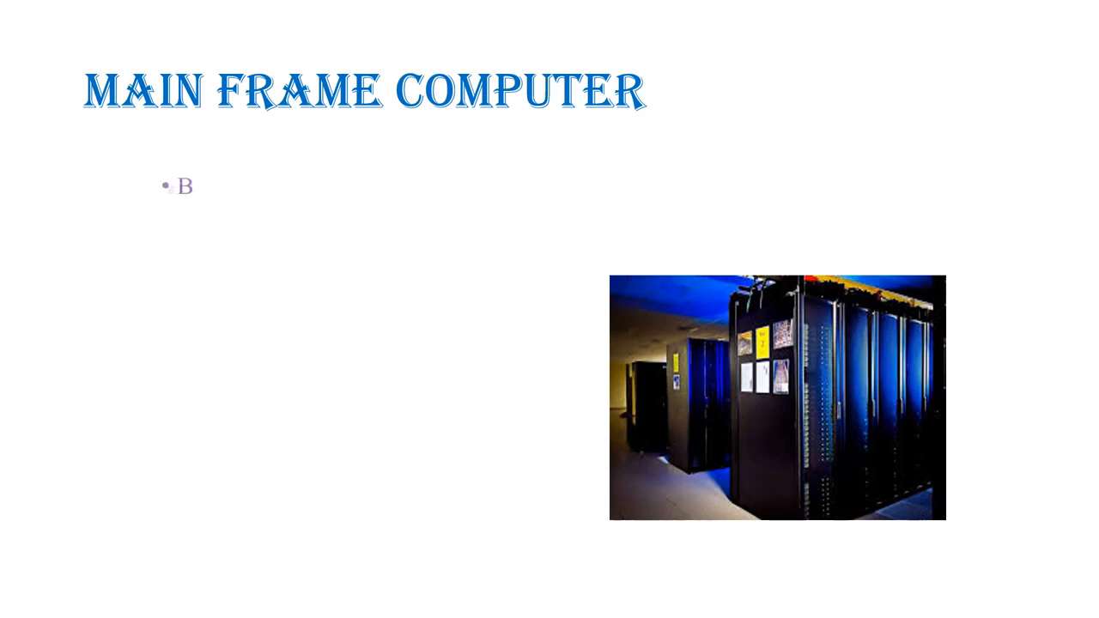
pyautogui.write('ig, powerful, expensive and multiuser')
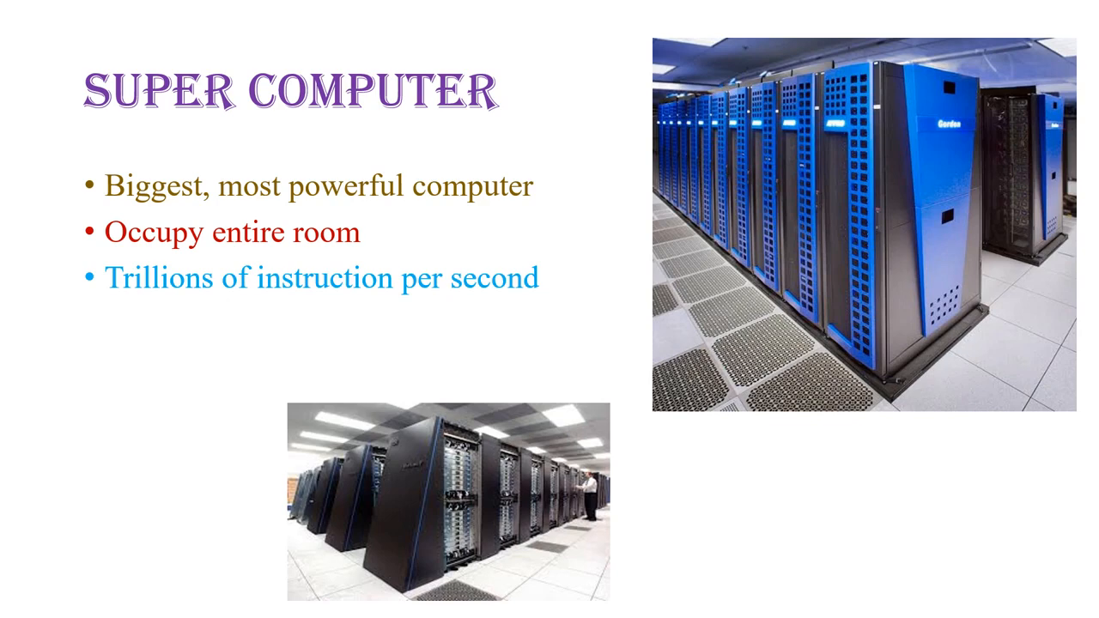
# Add the fourth bullet 'Numeric calculation, weather forecasting' to the Super Computer slide.
pyautogui.write('N')
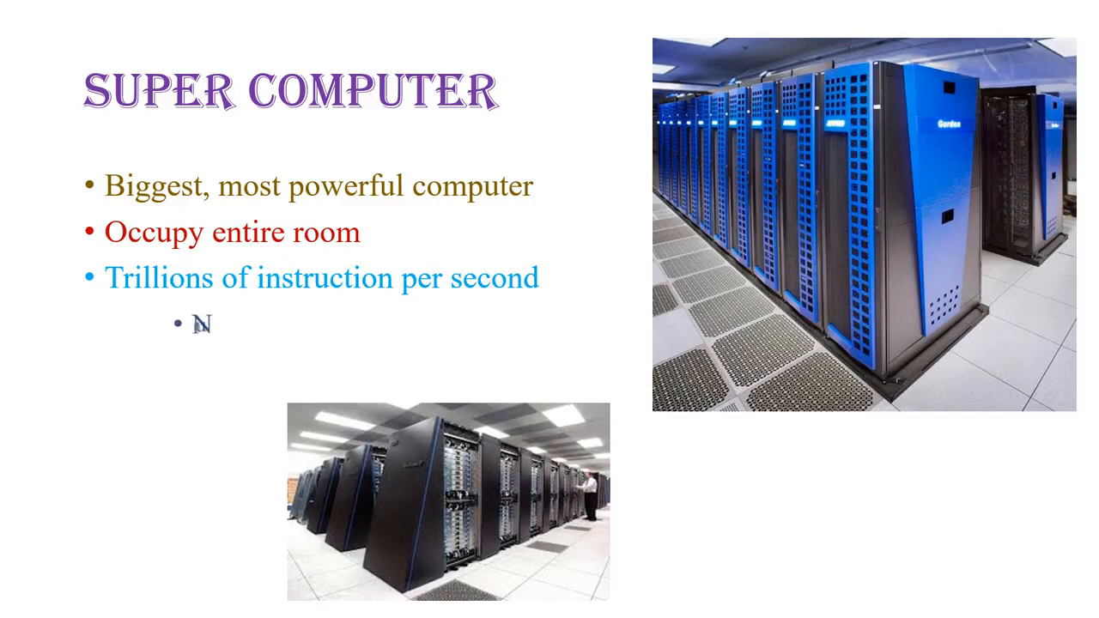
pyautogui.write('Numeric calculation, weather forecasting')
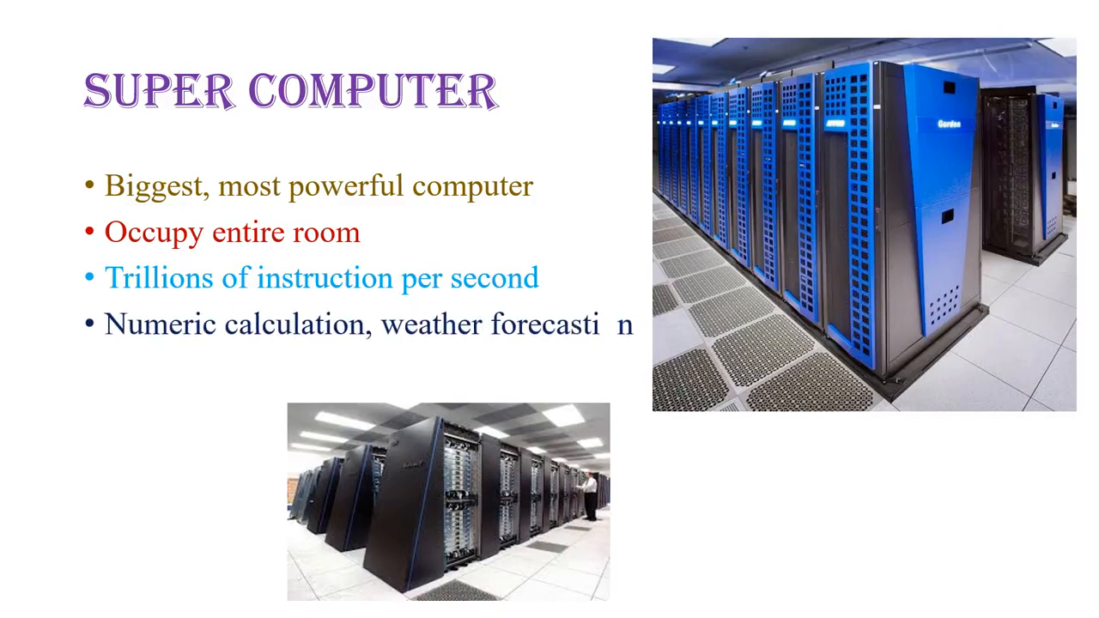
pyautogui.write('ng')
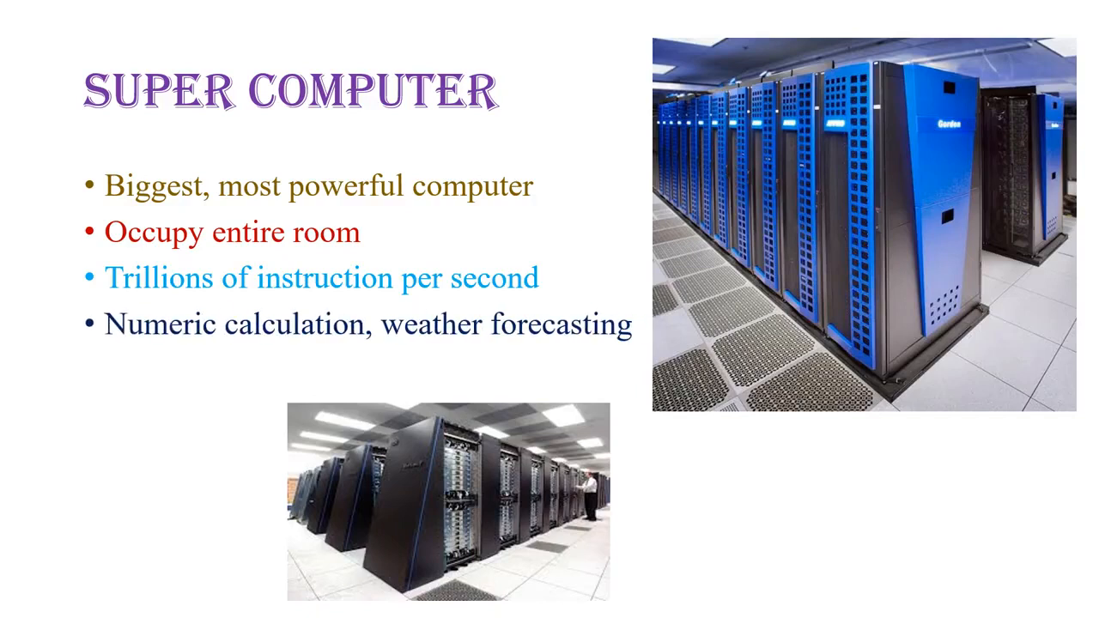